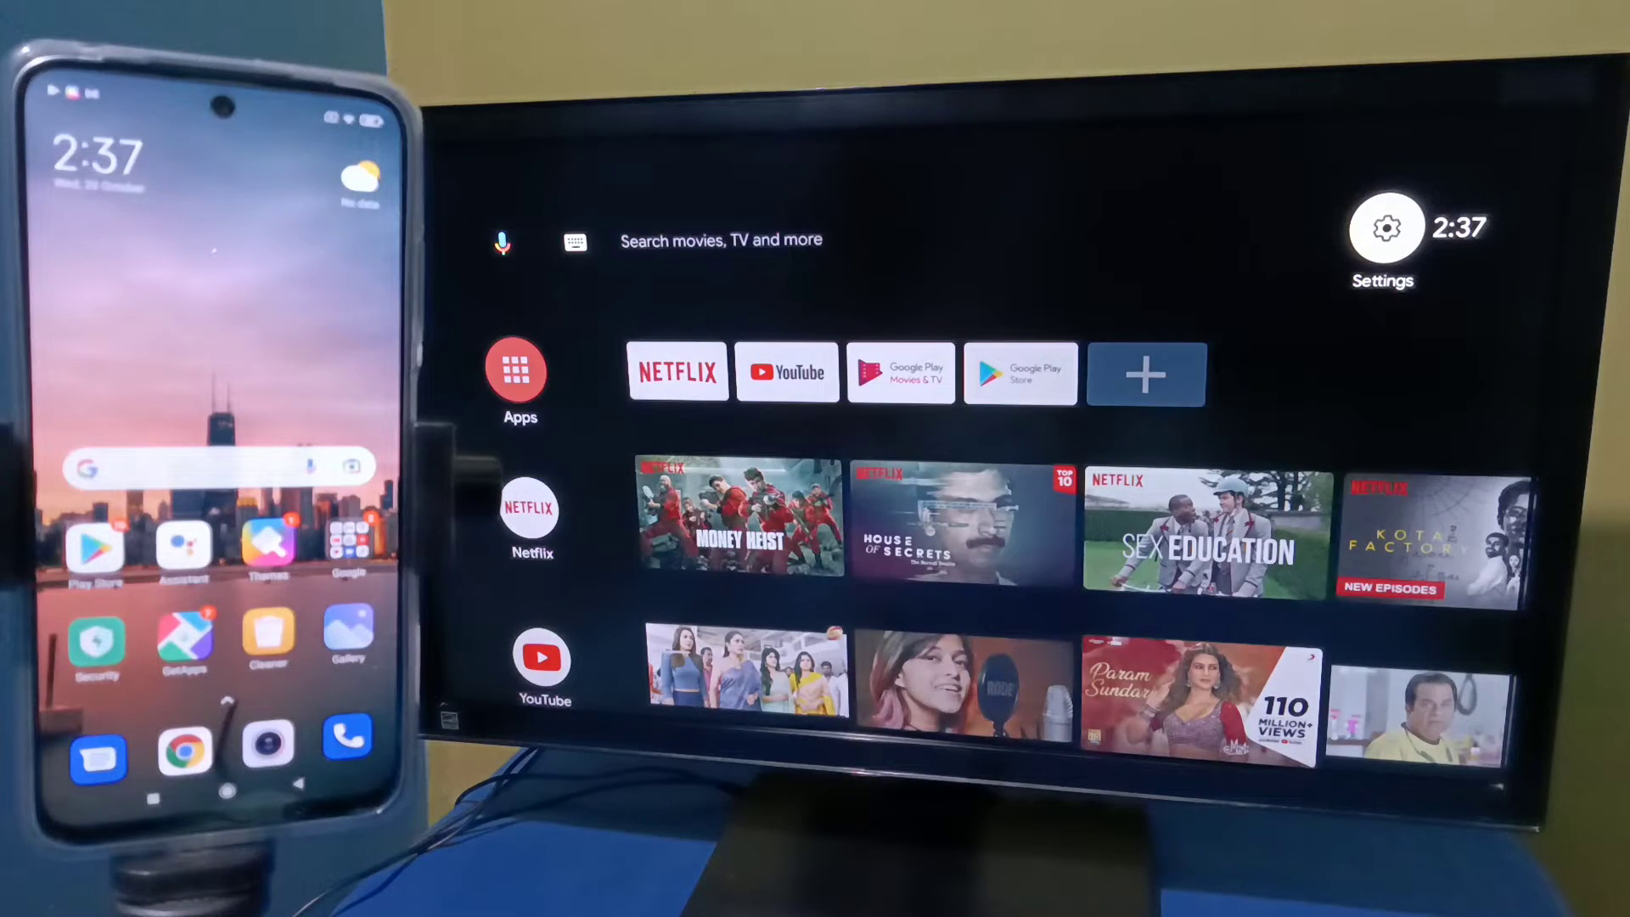
Go from the home screen's Settings gear into Device Preferences
click(1383, 228)
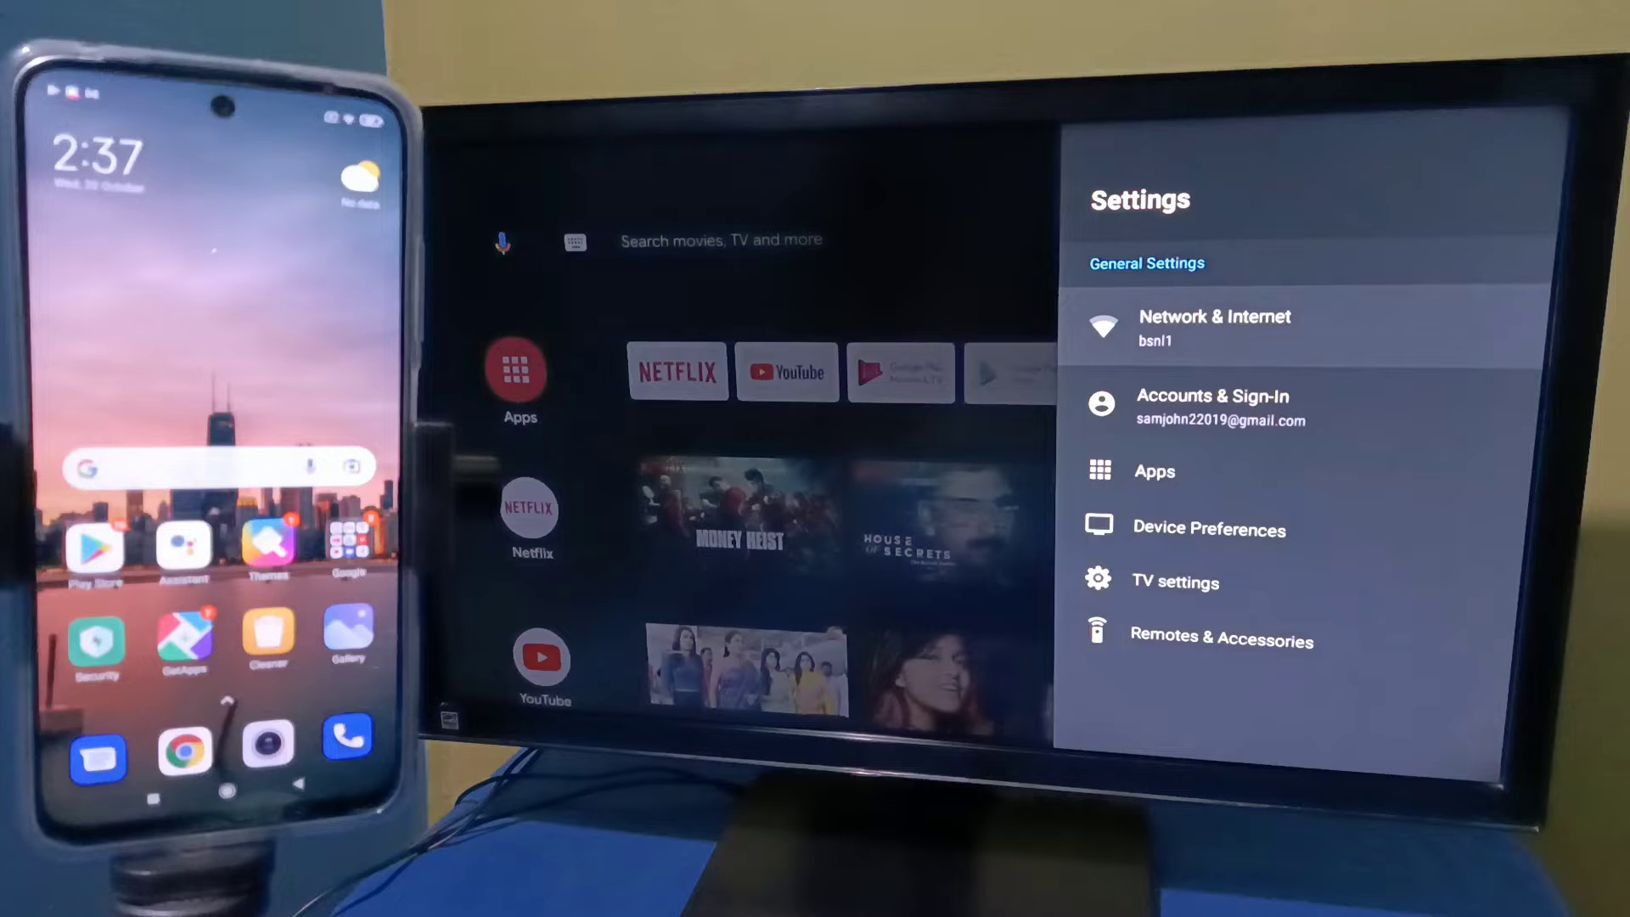
click(1214, 327)
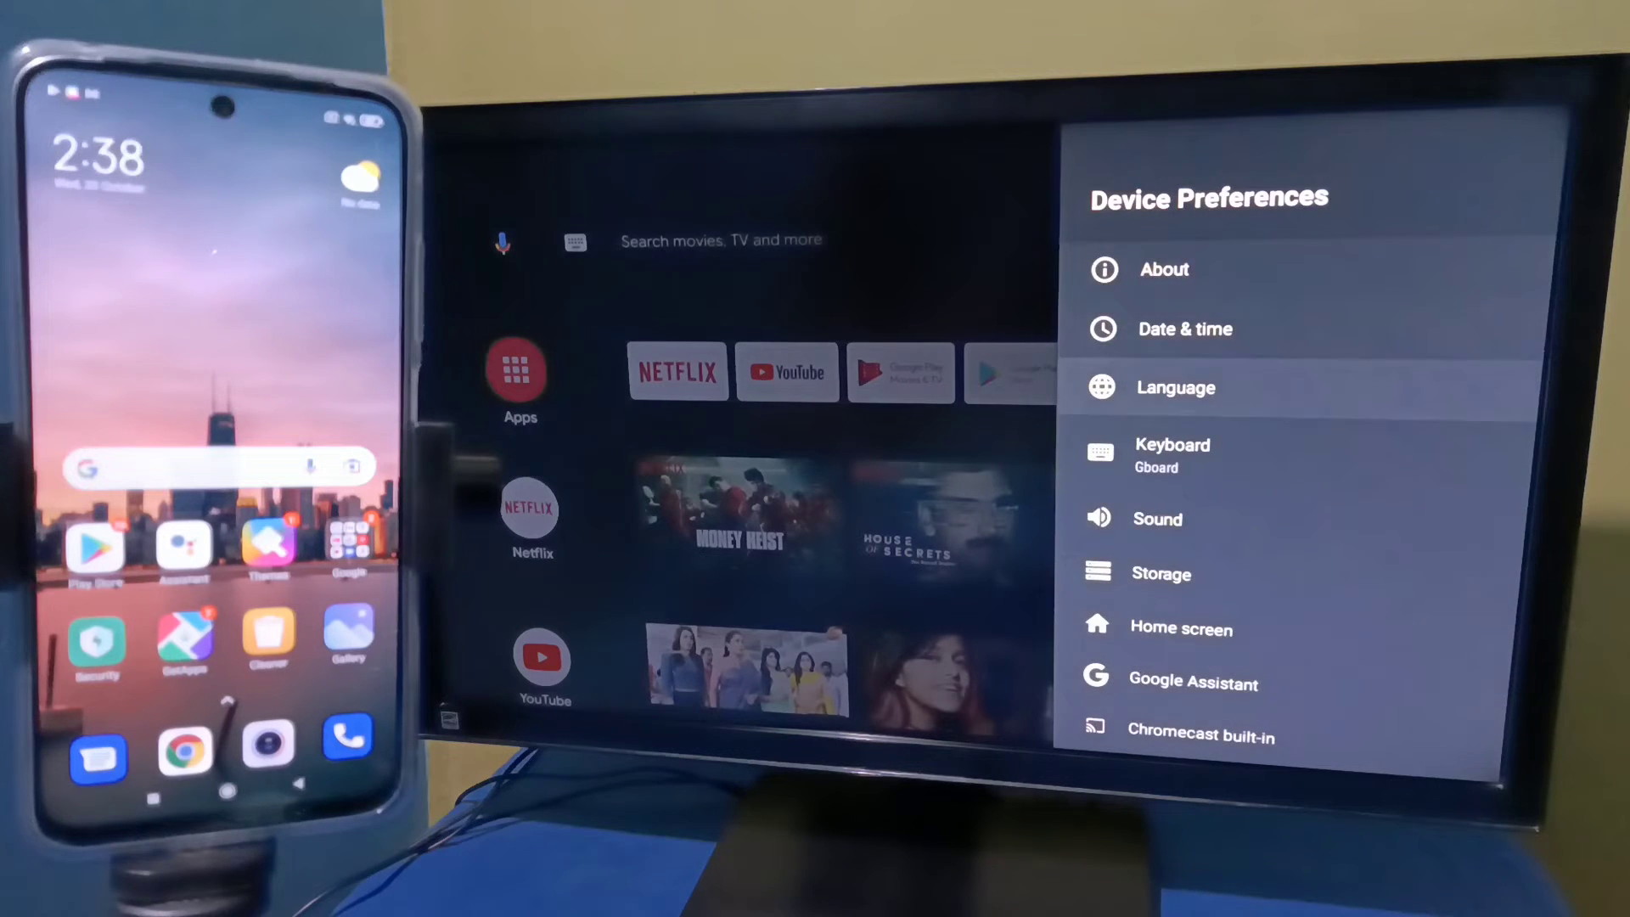
Scroll Device Preferences and enter the Chromecast built-in settings page
scroll(down, 3)
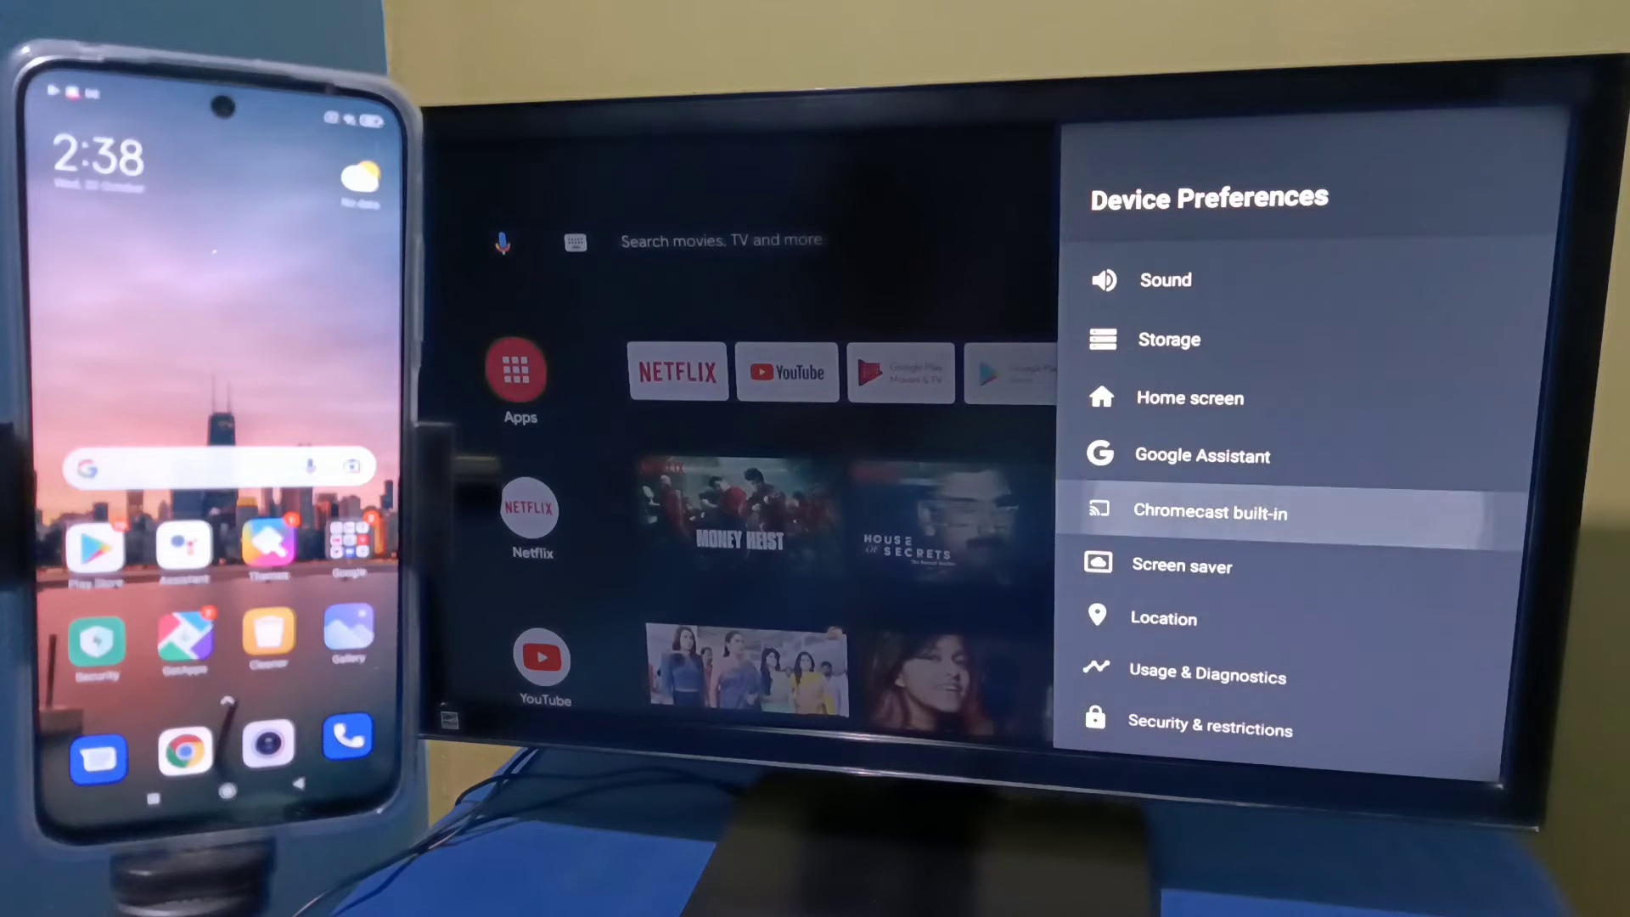
click(1208, 511)
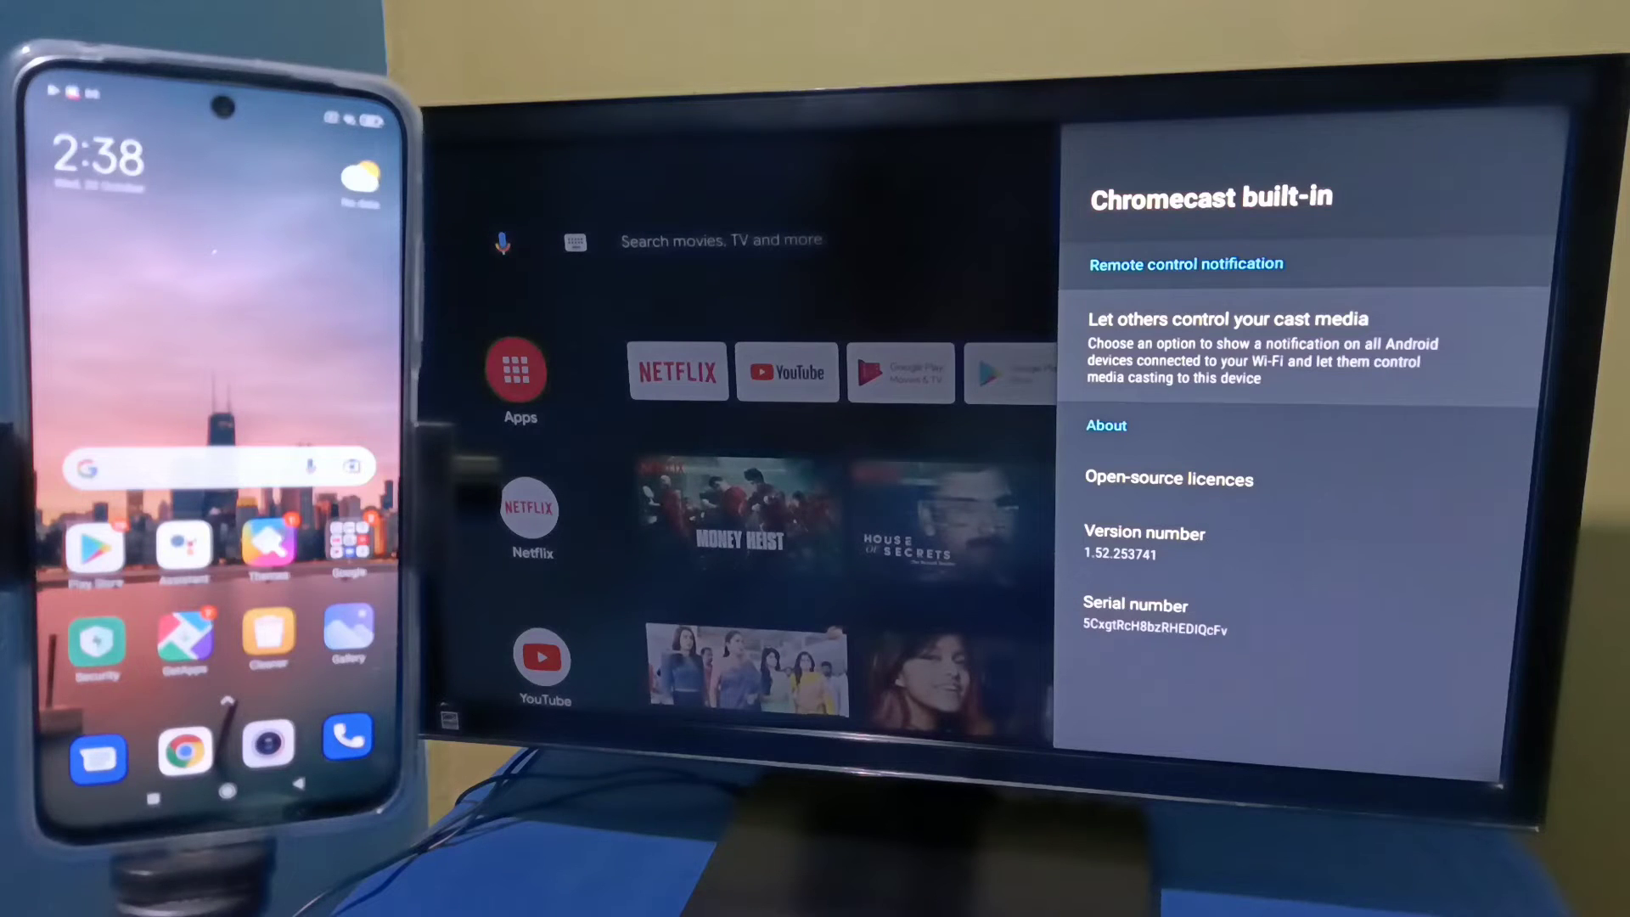
click(1186, 264)
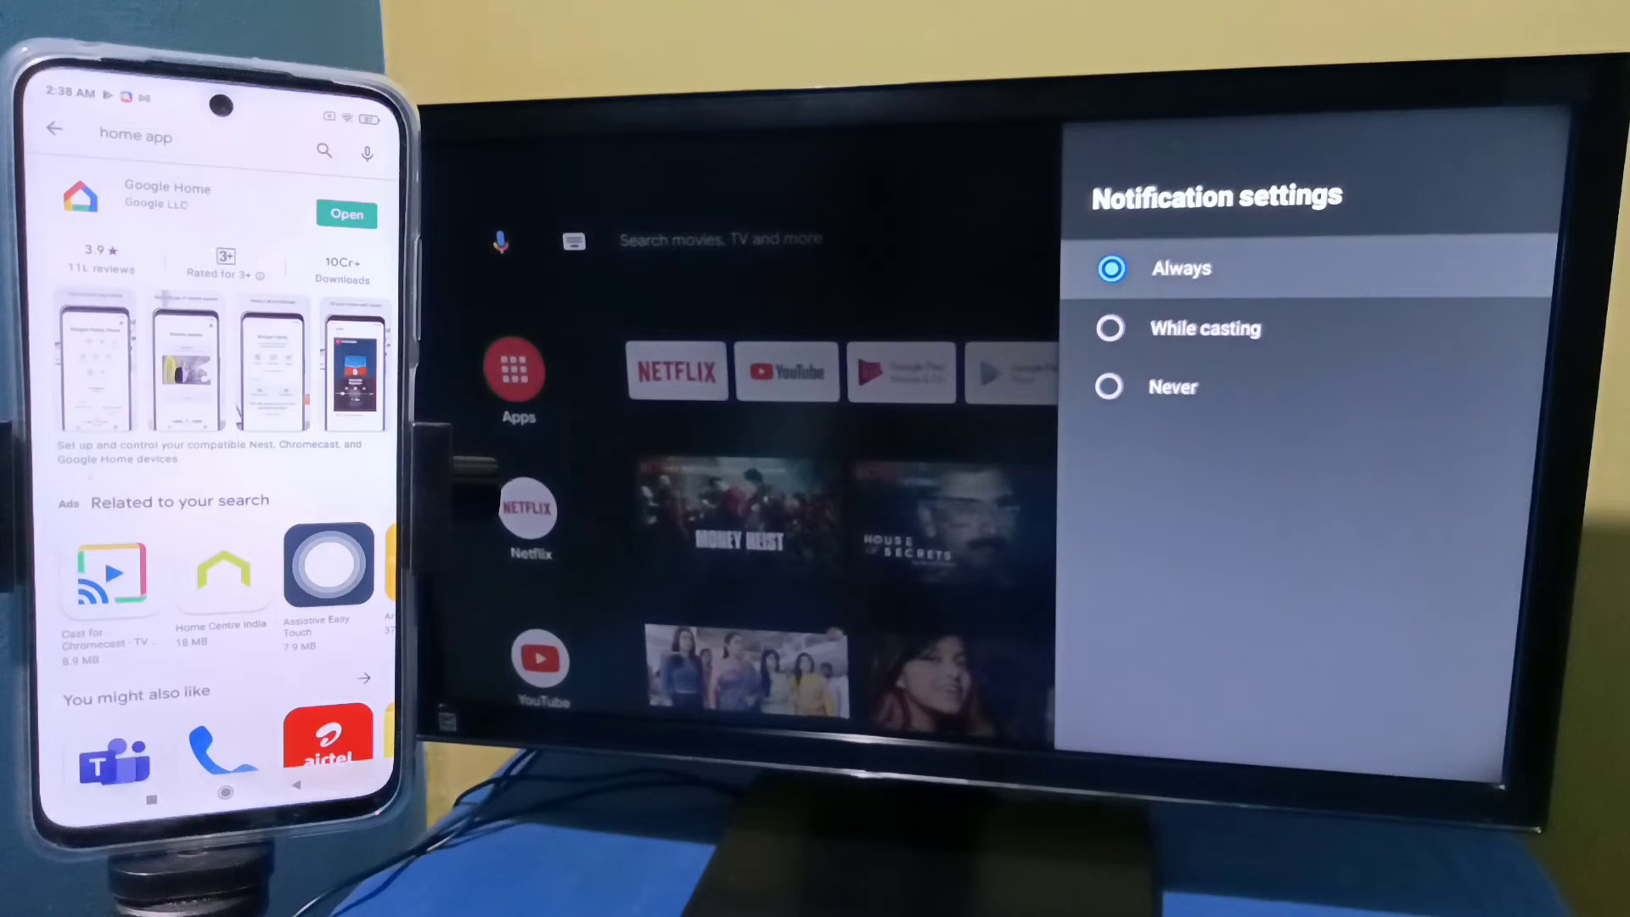
Launch the Google Home app from its Play Store listing
click(346, 213)
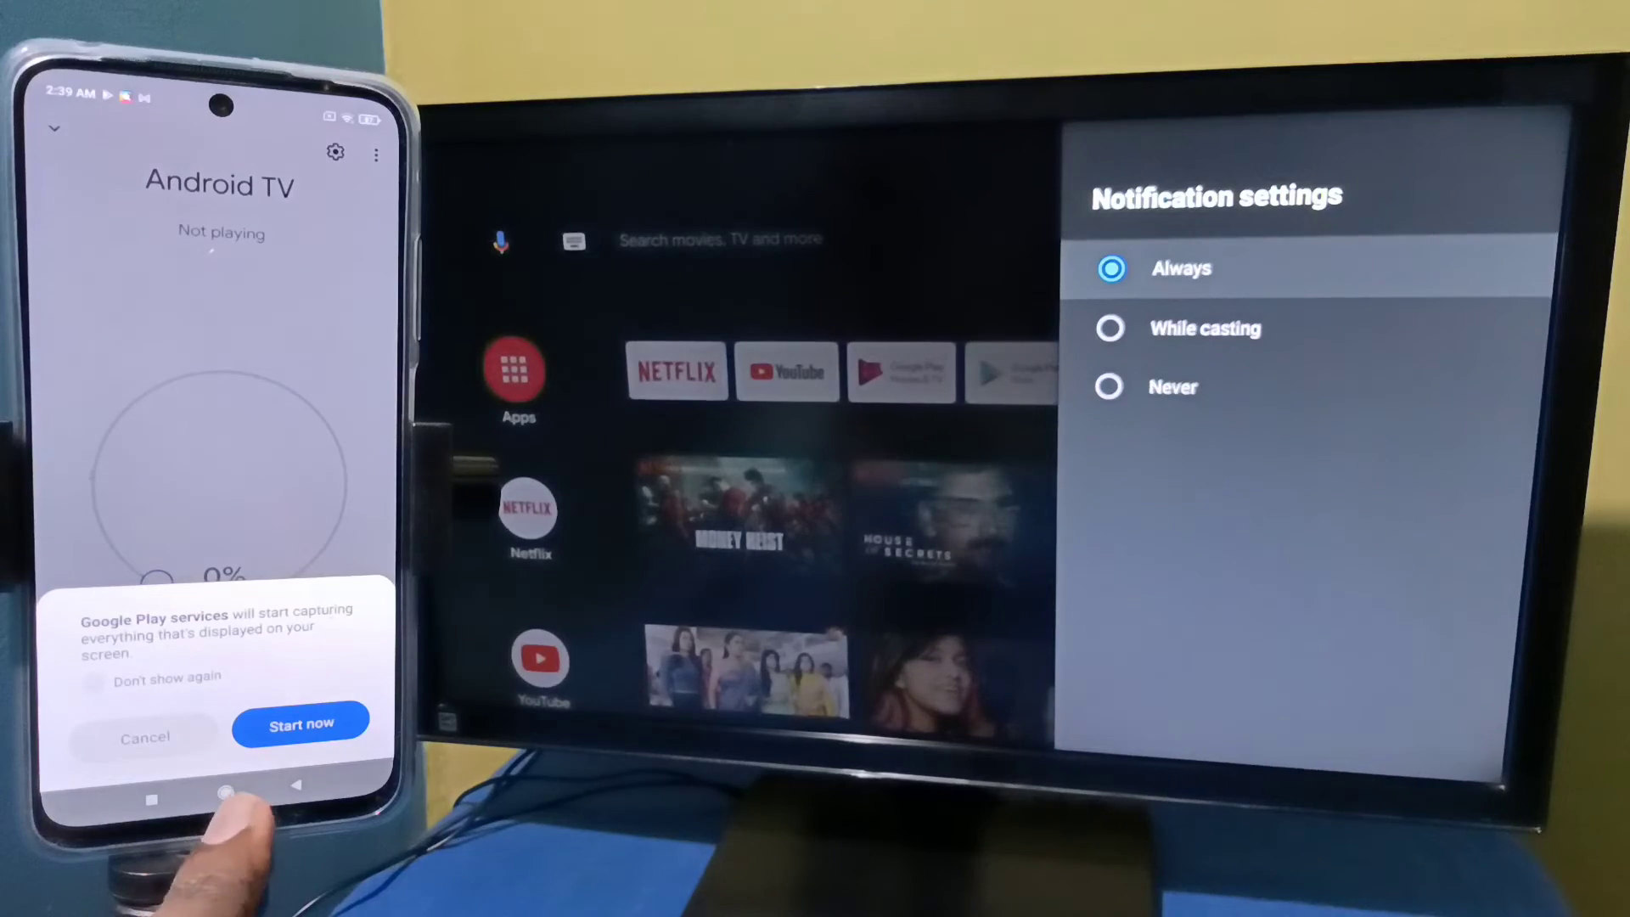
Confirm Start now on the capture prompt to begin mirroring to the TV
click(300, 723)
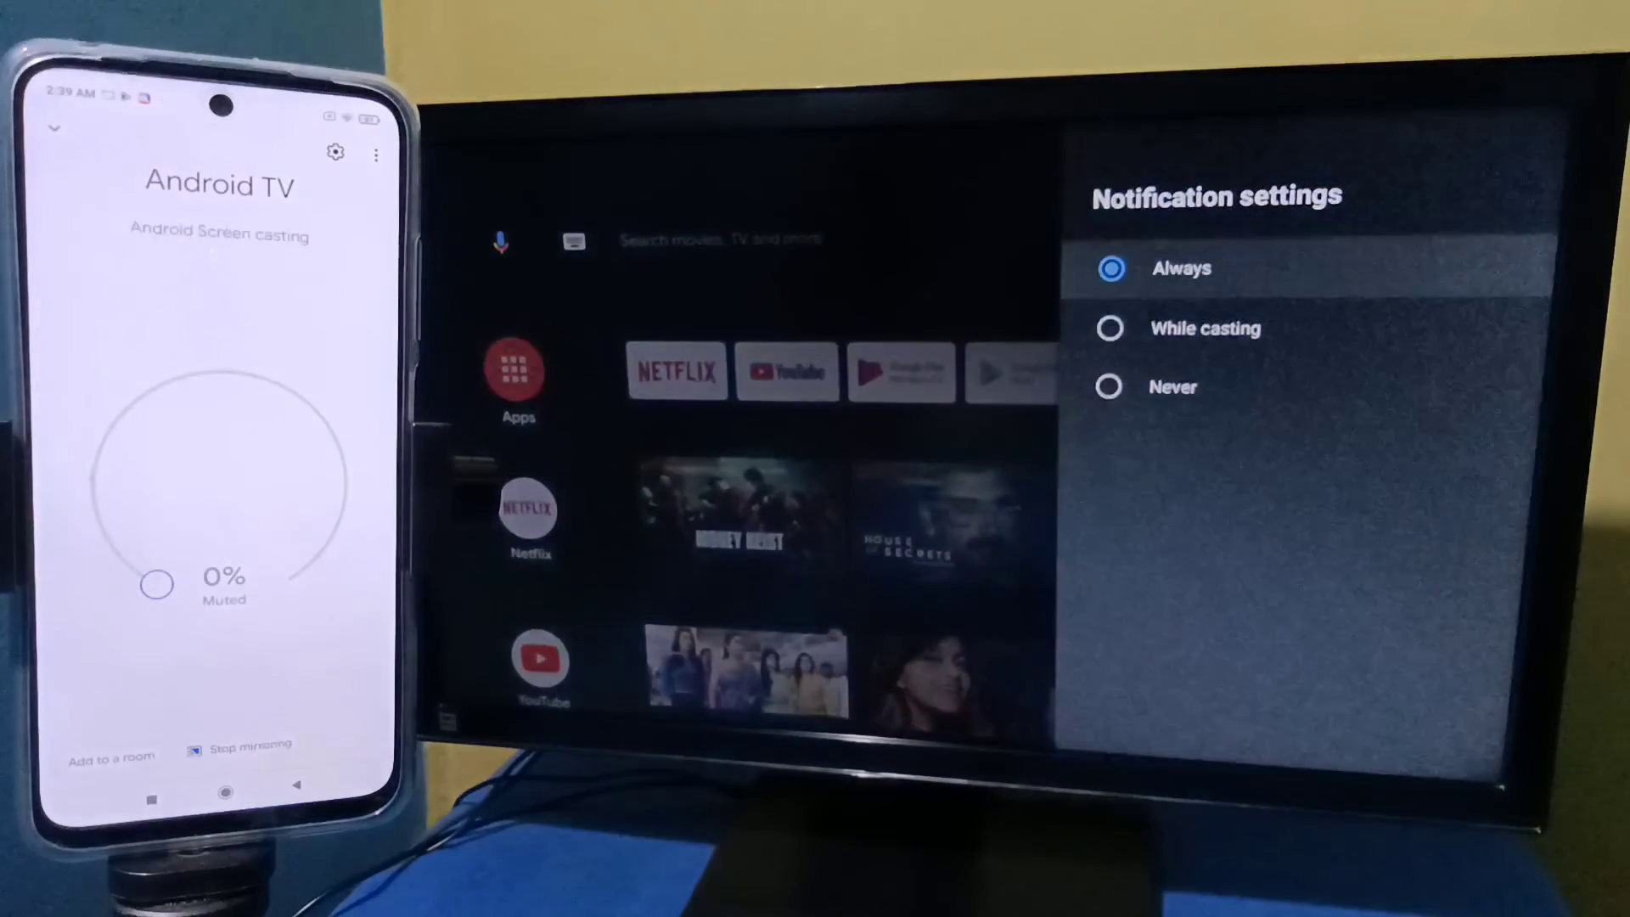